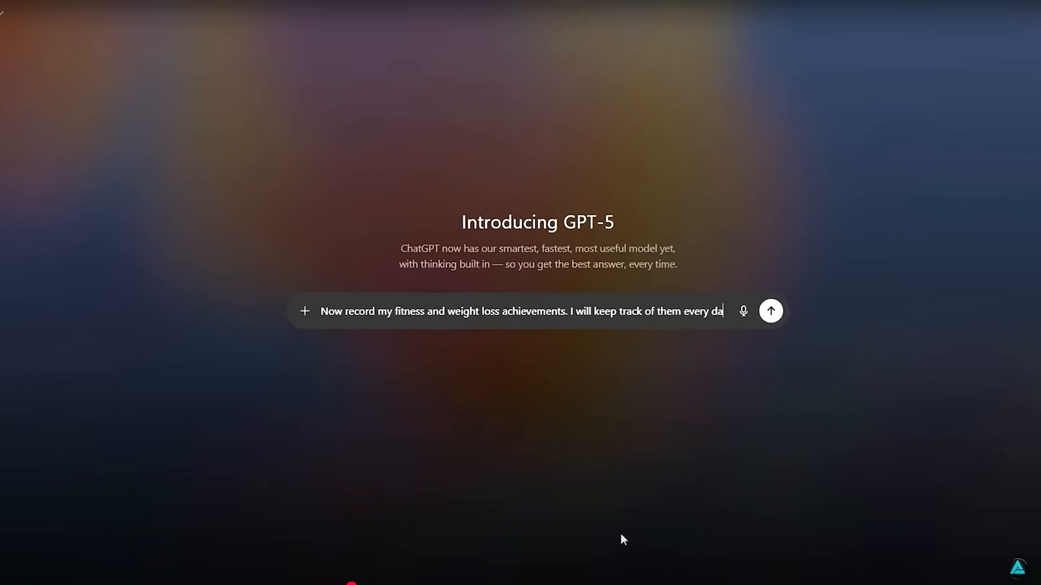
- Submit the prompt to log daily fitness and weight-loss achievements
{"action": "left_click", "coordinate": [770, 310]}
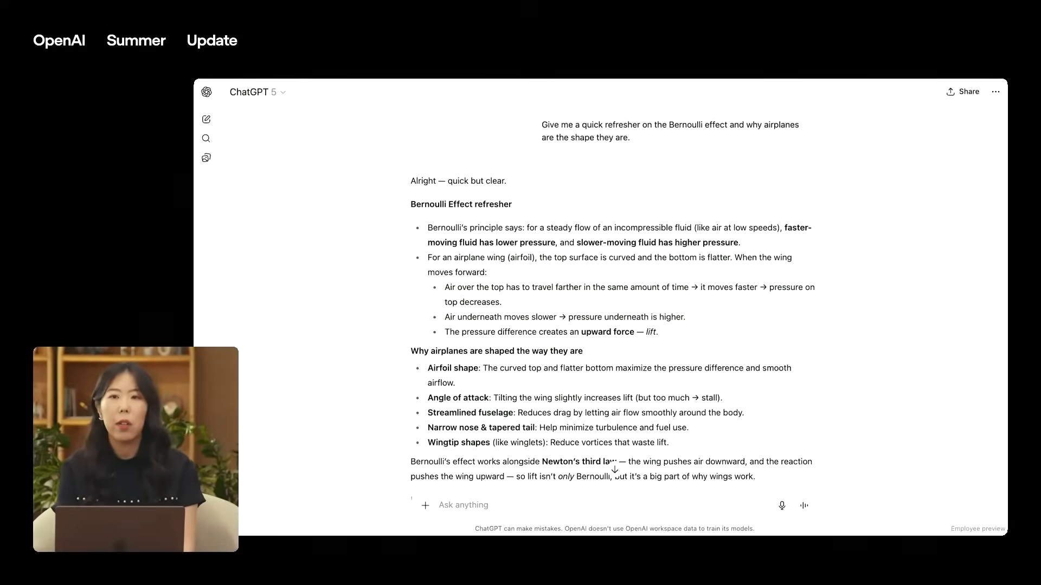
- Ask for a detailed Bernoulli explanation with a moving SVG in Canvas
{"action": "type", "text": "Explain this in detail and cr"}
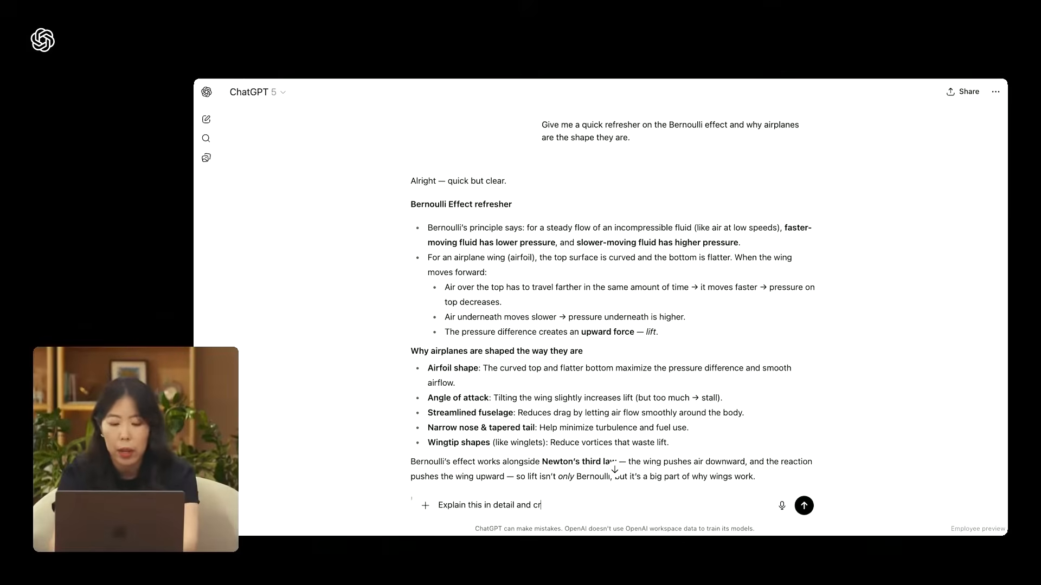
{"action": "type", "text": "eate a moving SVG"}
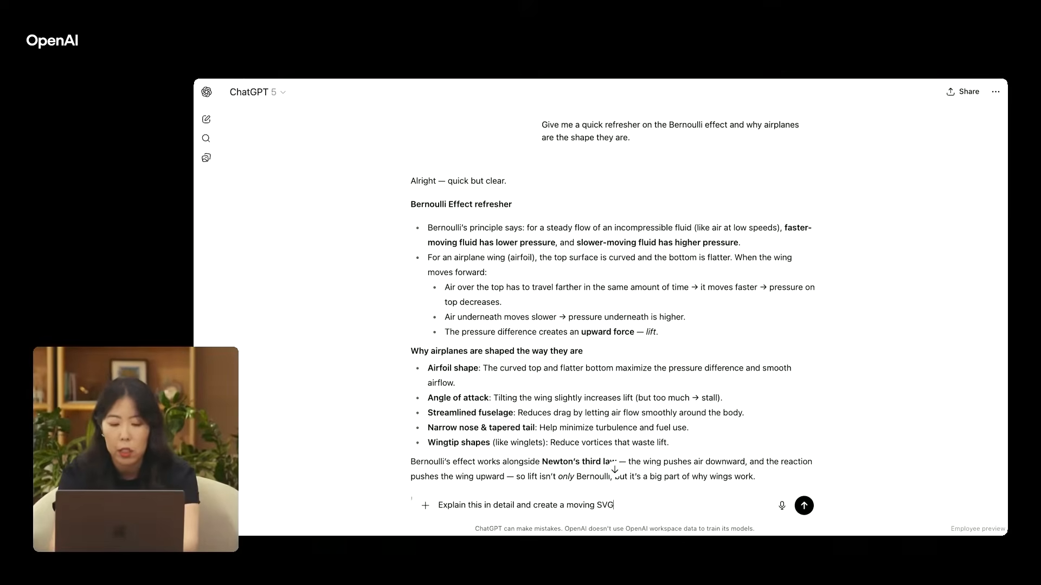
{"action": "type", "text": "in Canvas to sho"}
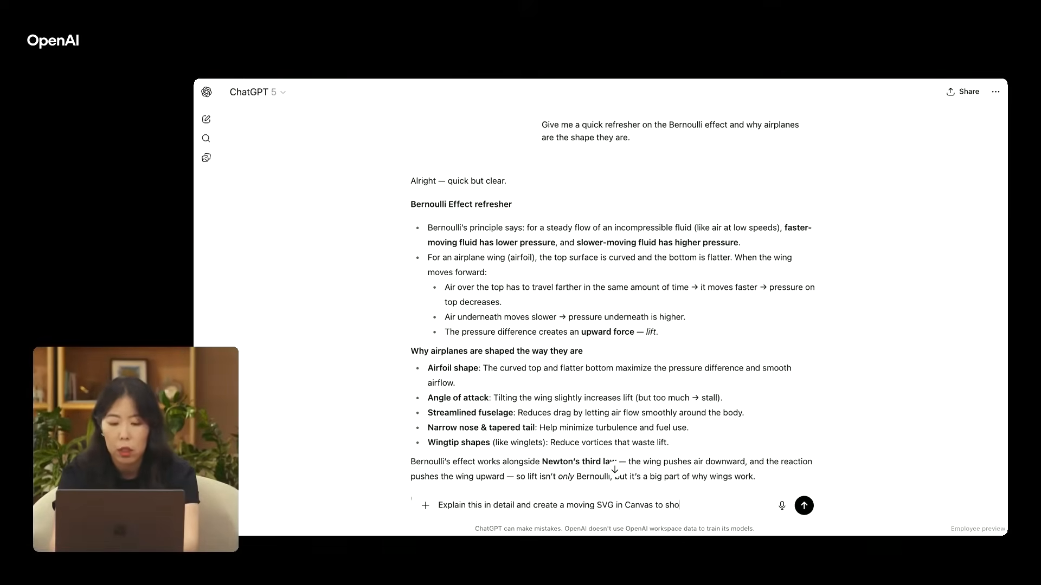
{"action": "left_click", "coordinate": [804, 505]}
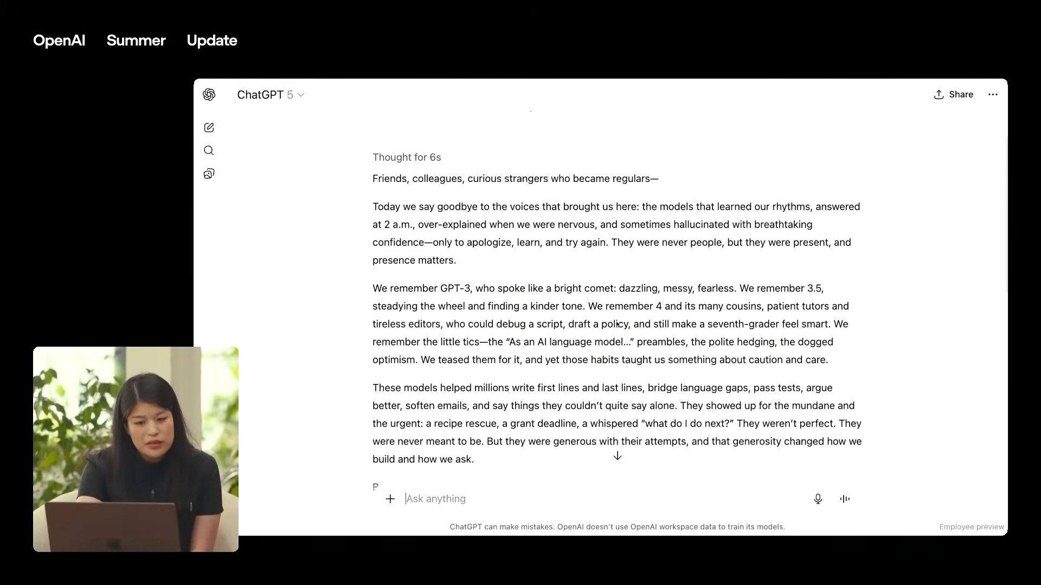
{"action": "scroll", "scroll_direction": "down", "scroll_amount": 3}
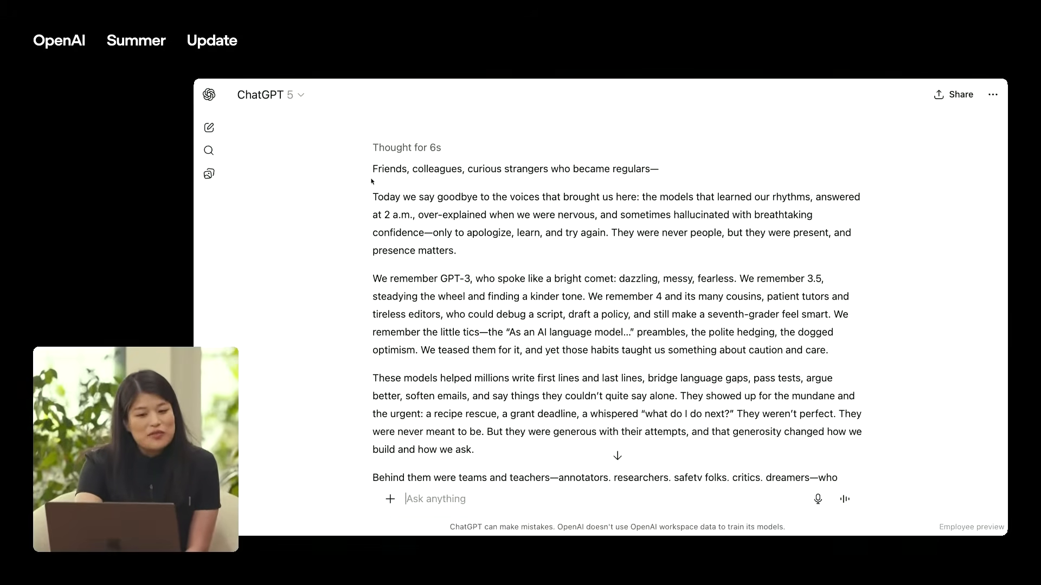
{"action": "mouse_move", "coordinate": [480, 186]}
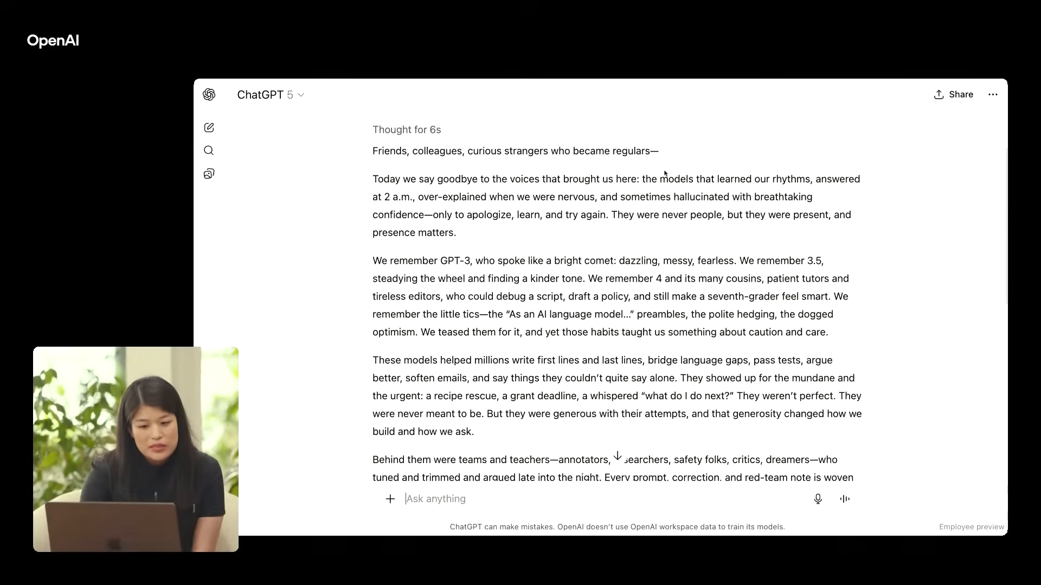
{"action": "scroll", "scroll_direction": "down", "scroll_amount": 3}
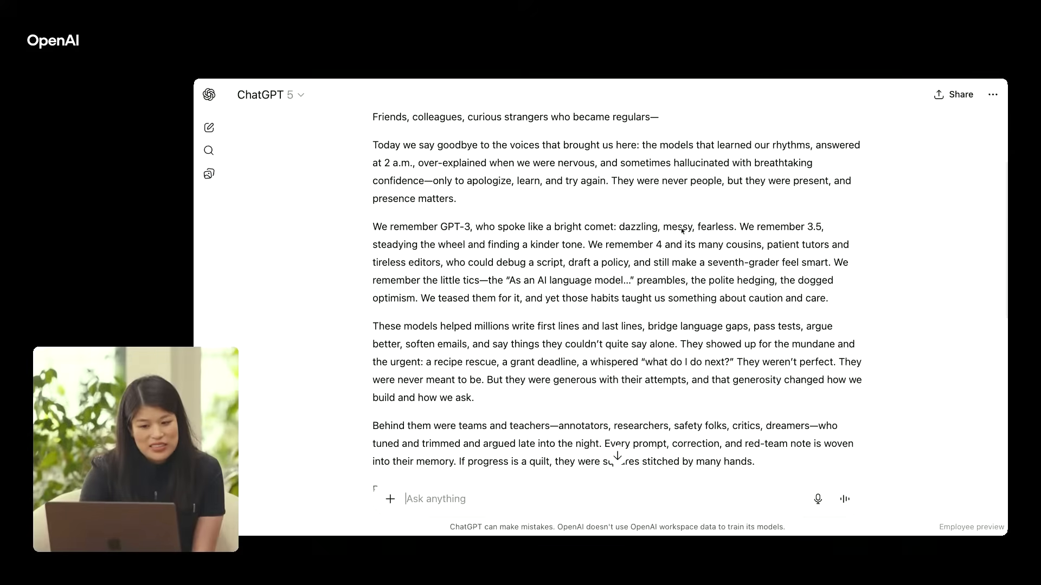
{"action": "scroll", "scroll_direction": "down", "scroll_amount": 3}
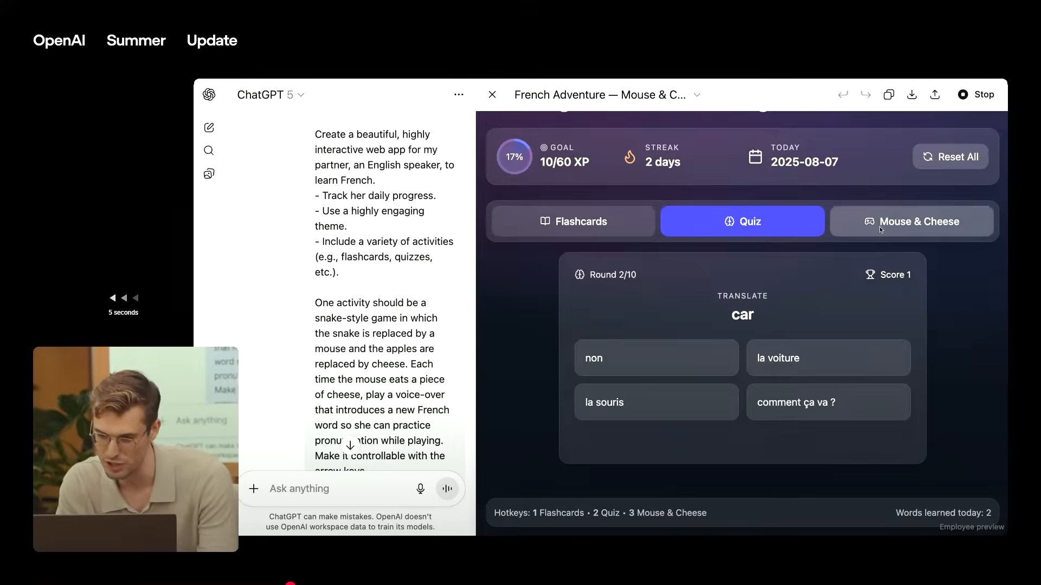
- Start the Mouse & Cheese game in the Canvas French-learning app
{"action": "left_click", "coordinate": [911, 221]}
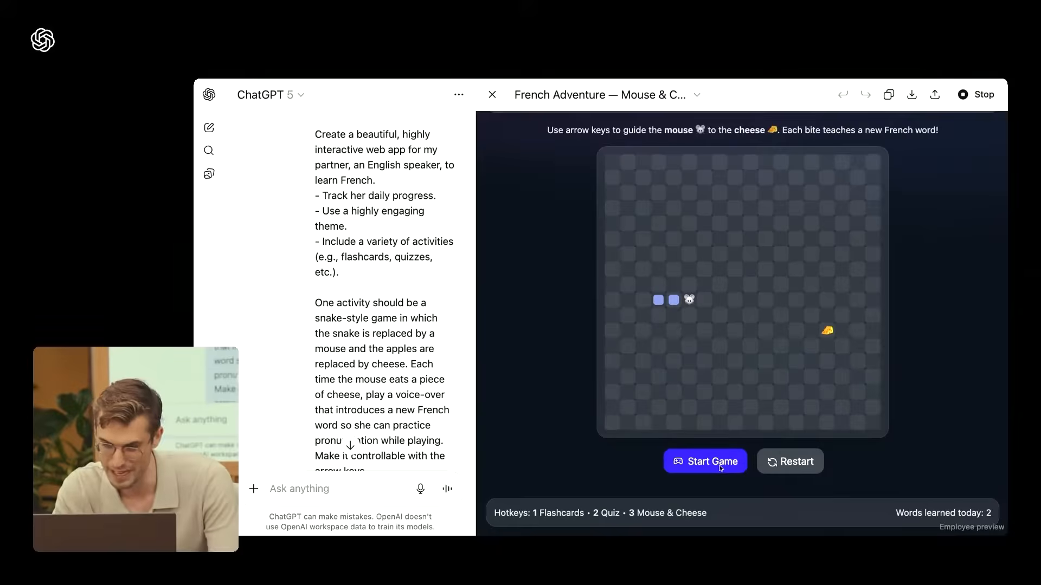
{"action": "left_click", "coordinate": [705, 461]}
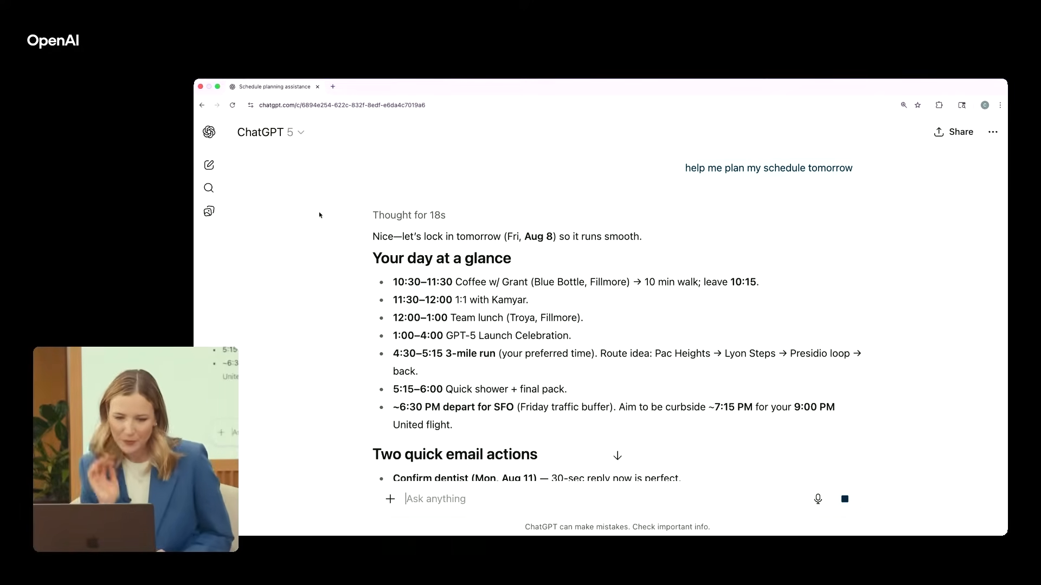
{"action": "scroll", "scroll_direction": "down", "scroll_amount": 3}
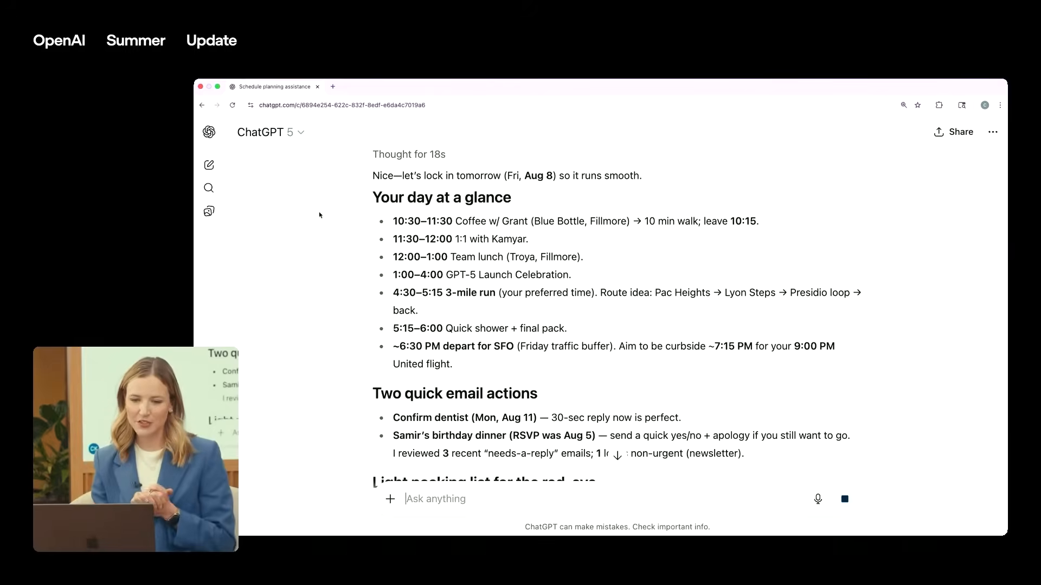
{"action": "scroll", "scroll_direction": "down", "scroll_amount": 3}
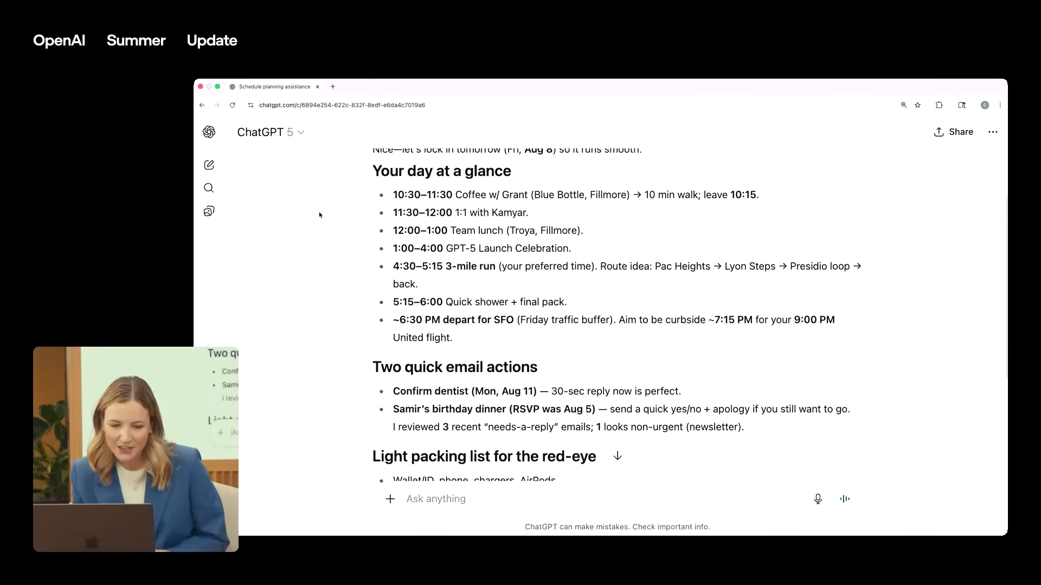
{"action": "scroll", "scroll_direction": "down", "scroll_amount": 3}
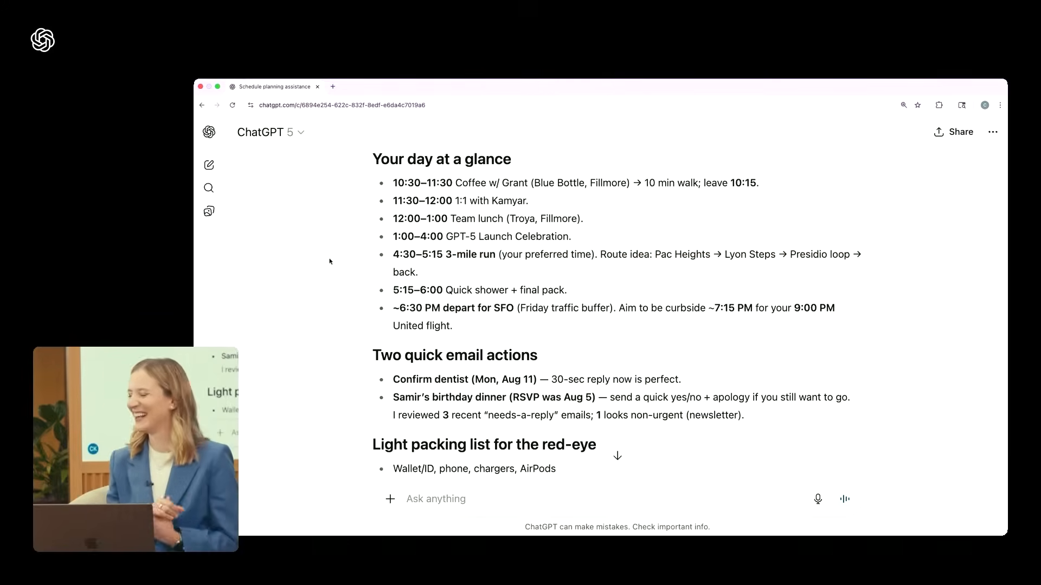
{"action": "scroll", "scroll_direction": "down", "scroll_amount": 3}
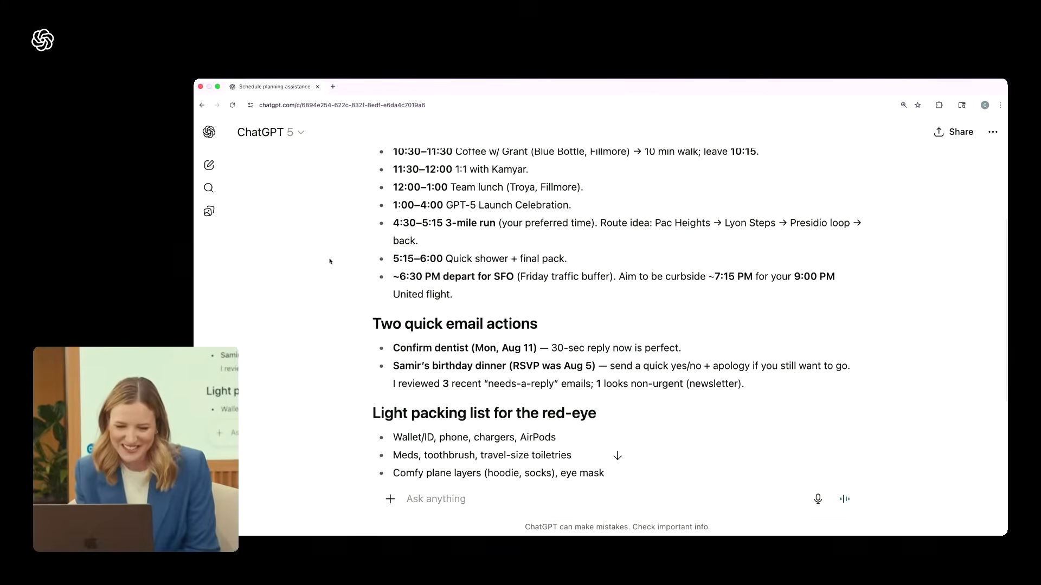
{"action": "scroll", "scroll_direction": "down", "scroll_amount": 3}
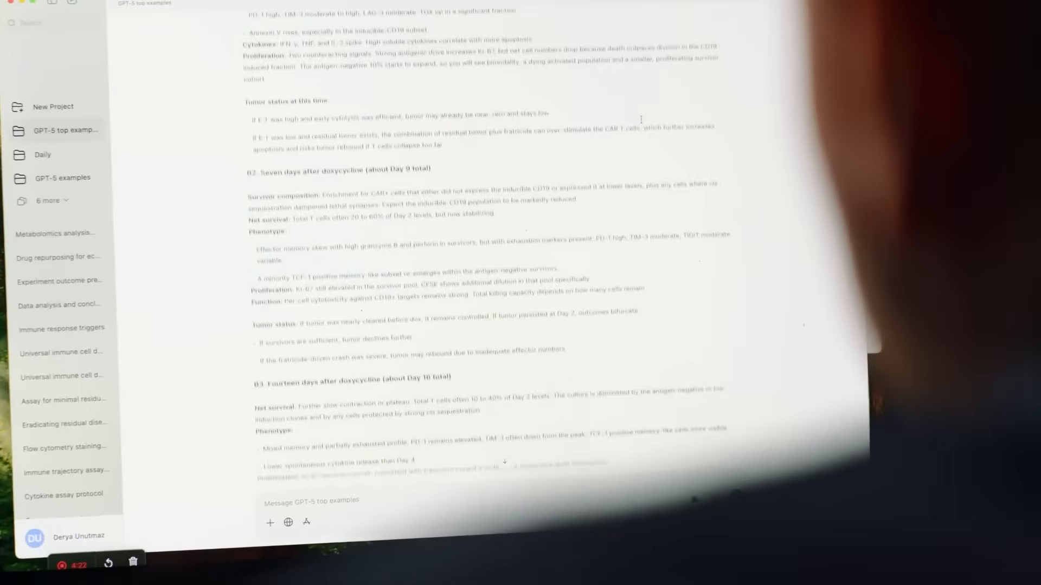
{"action": "scroll", "scroll_direction": "down", "scroll_amount": 3}
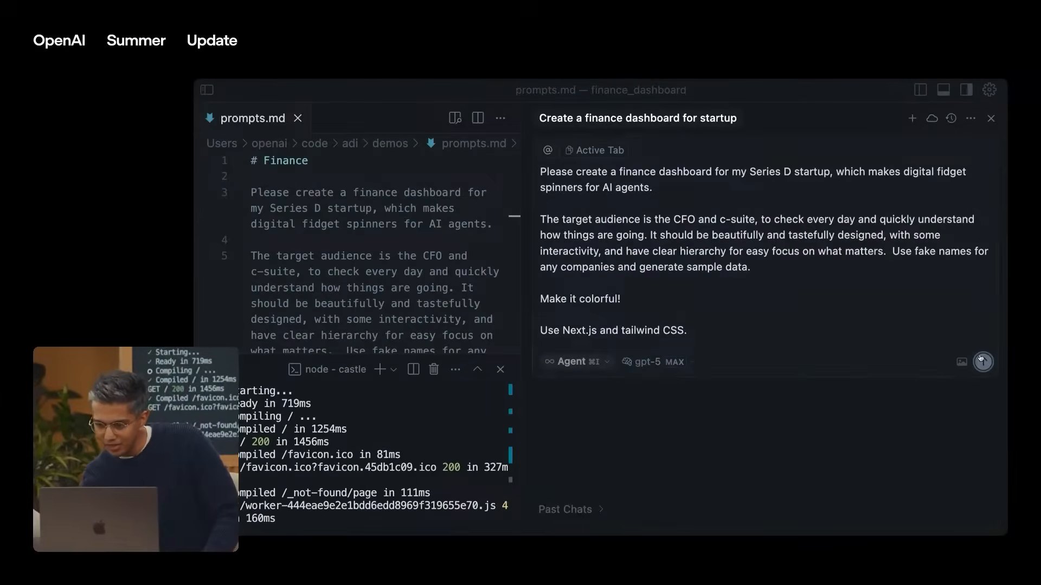
- Send the SpinBotics finance dashboard prompt to the gpt-5 agent and review output
{"action": "left_click", "coordinate": [983, 361]}
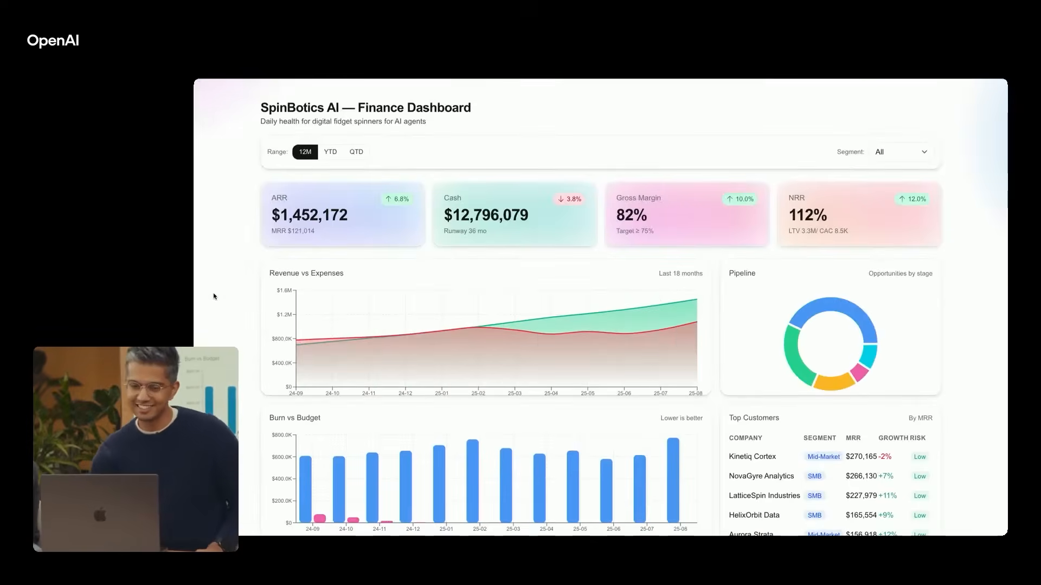
{"action": "scroll", "scroll_direction": "down", "scroll_amount": 3}
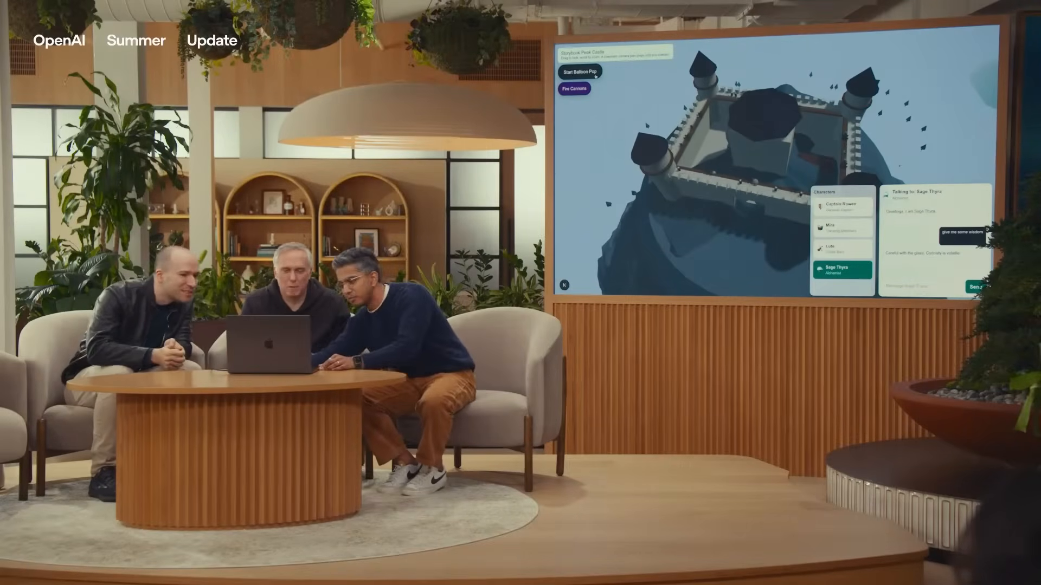
{"action": "left_click", "coordinate": [579, 71]}
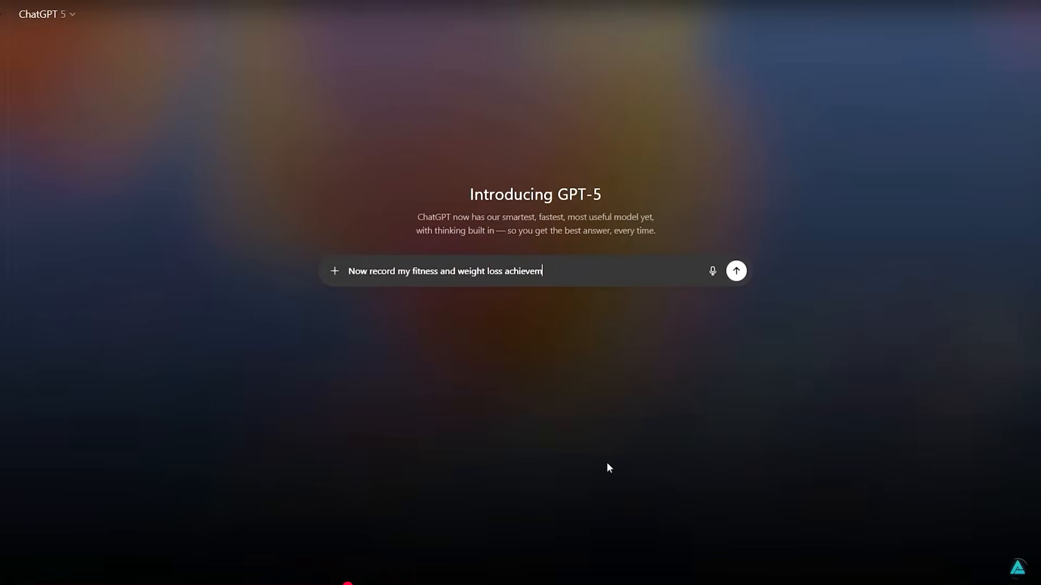
- Finish typing the daily fitness and weight-loss tracking request and send it
{"action": "type", "text": "ents. I will keep track of them eve"}
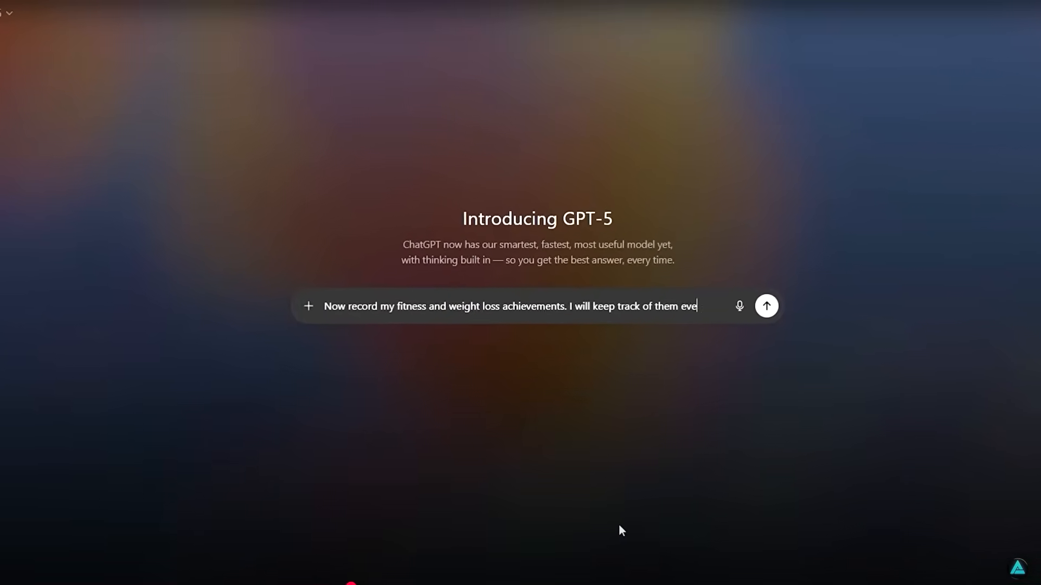
{"action": "left_click", "coordinate": [765, 306]}
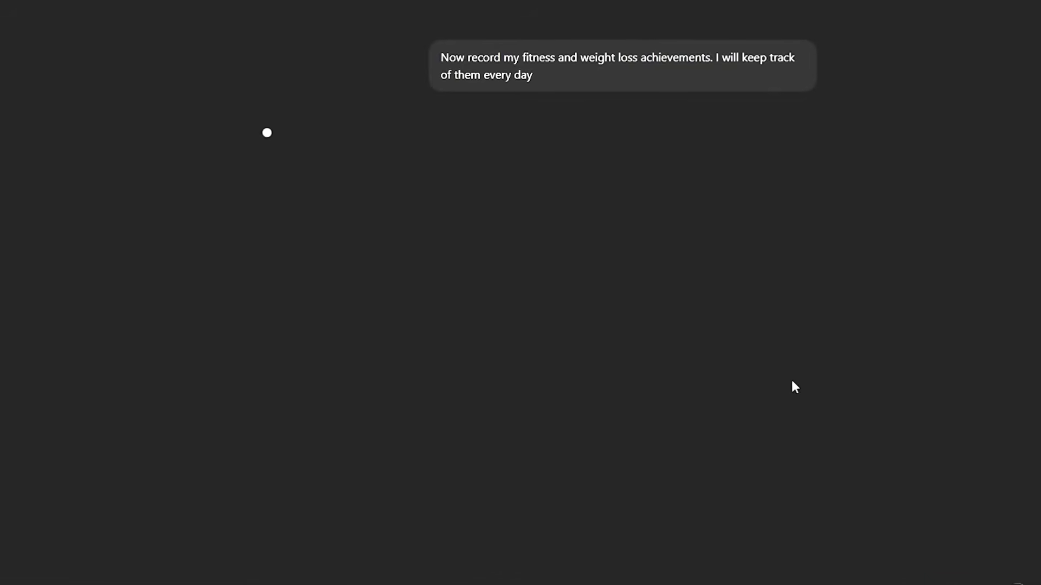